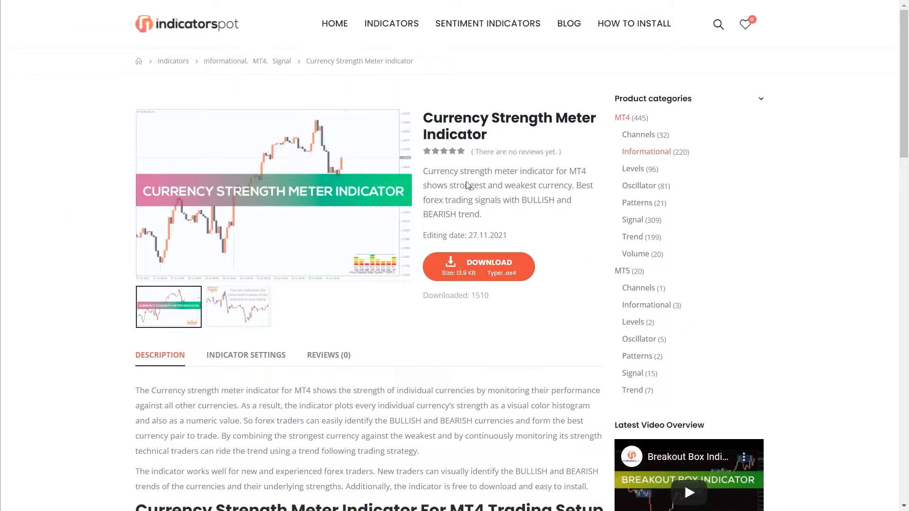
mouse_move(477, 266)
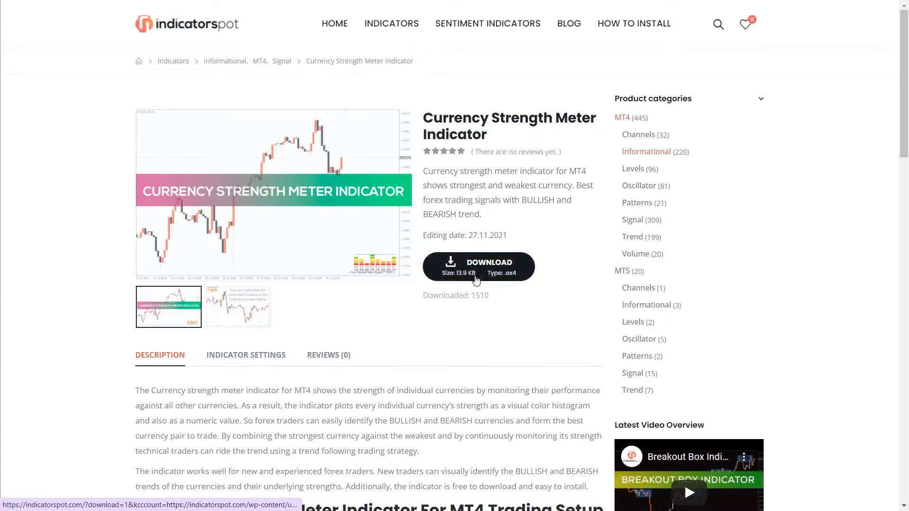
- Download the Currency Strength Meter .ex4 file from the indicatorspot product page
left_click(477, 266)
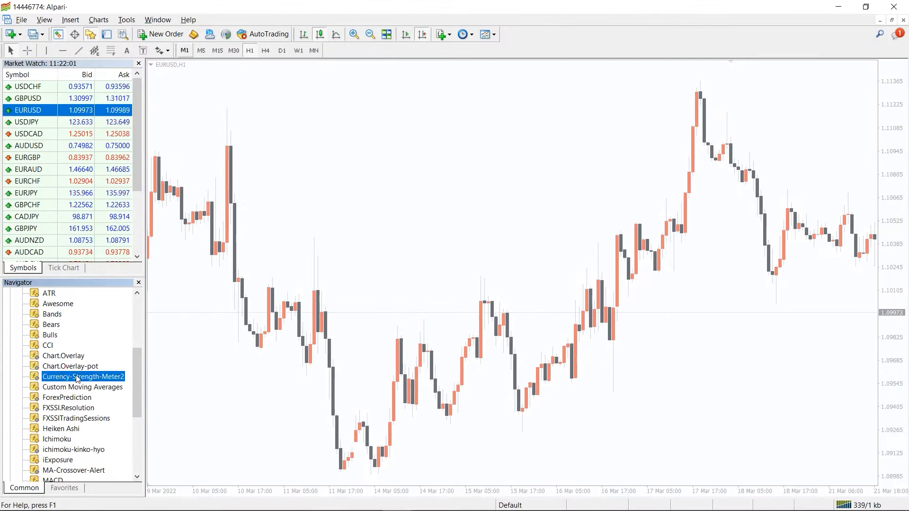
- Attach Currency-Strength-Meter2 from the Navigator with Allow DLL imports ticked
double_click(83, 375)
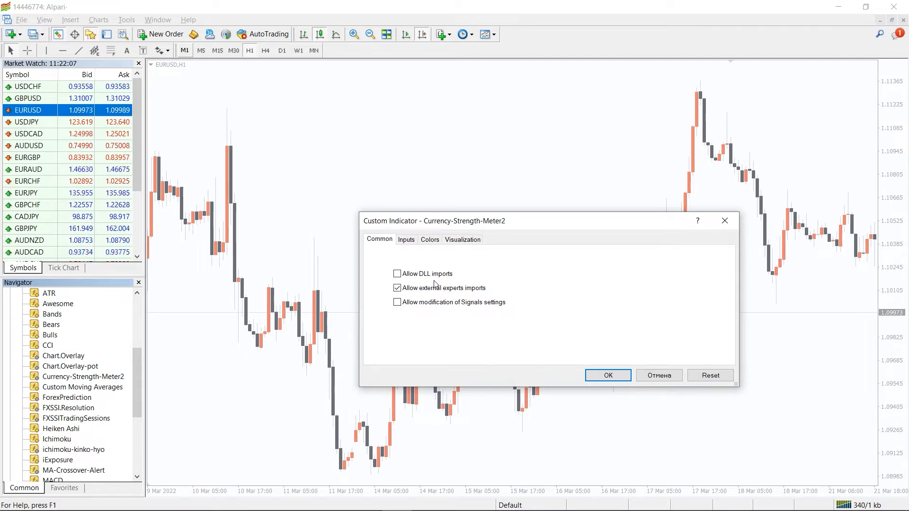
left_click(398, 272)
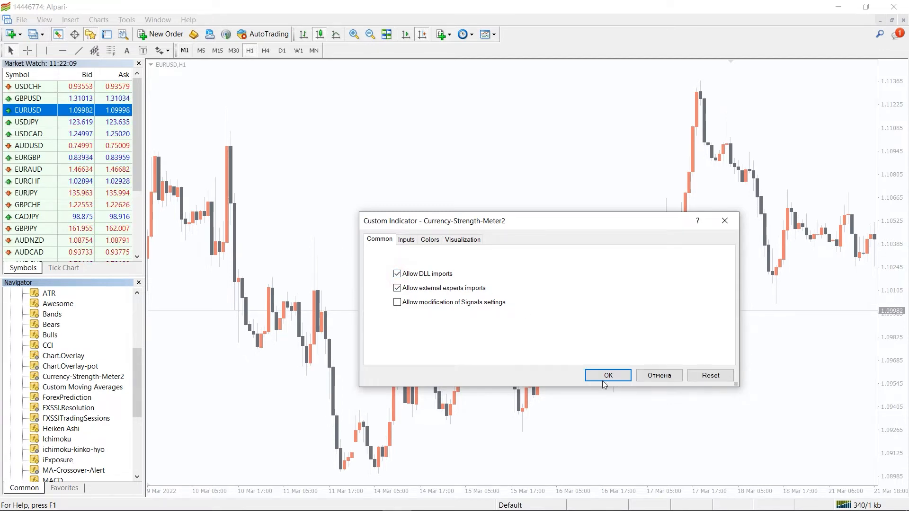
left_click(606, 375)
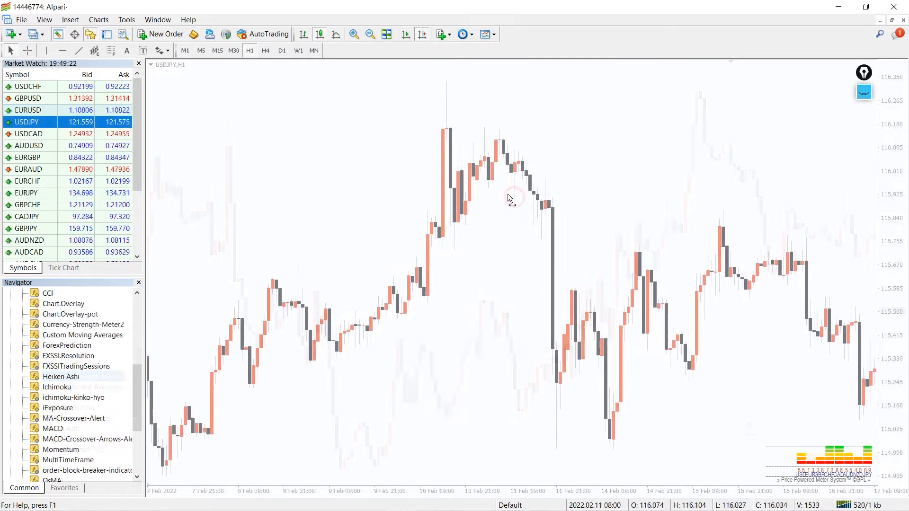
- Scroll the USDJPY H1 chart forward from February to the late-March 2022 candles
scroll("right", 3)
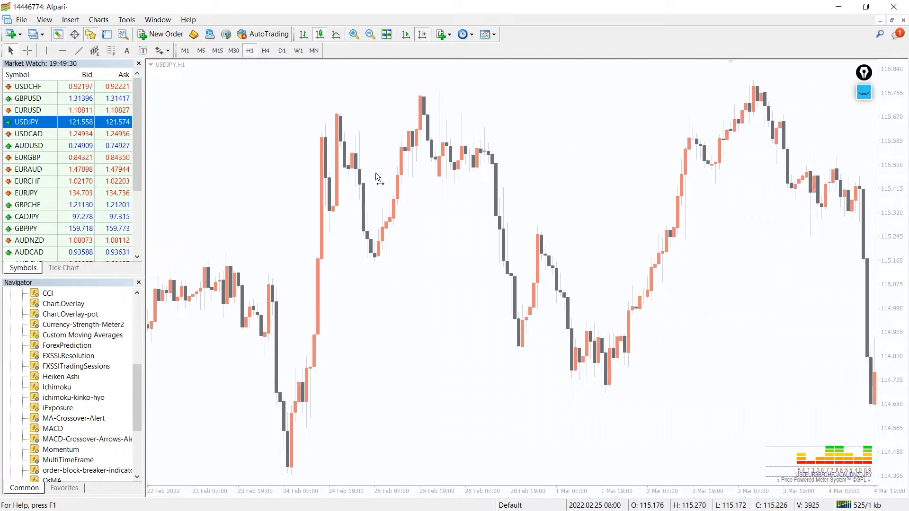
scroll("right", 3)
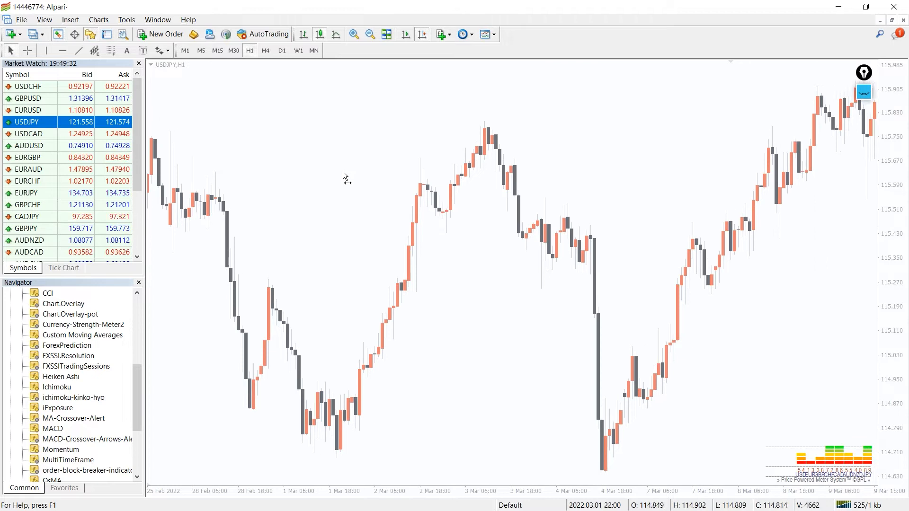
scroll("right", 3)
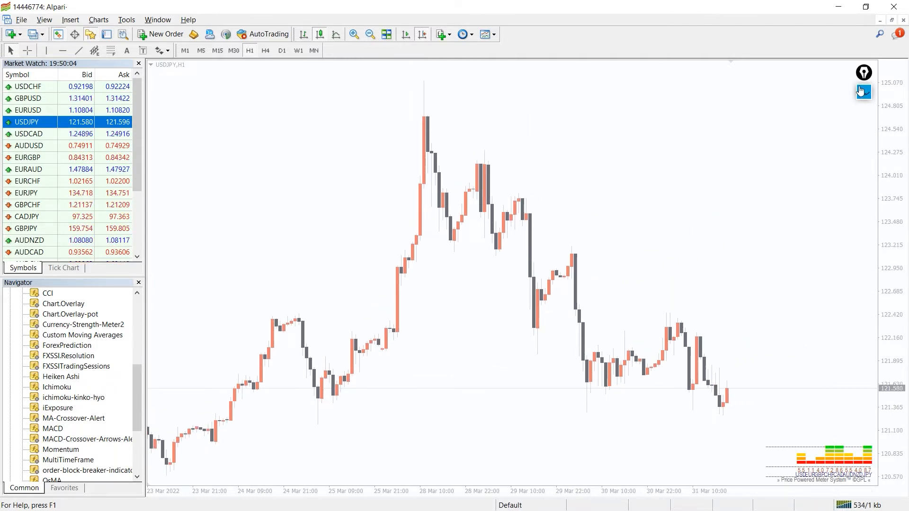
- Enable the freehand drawing overlay to circle the meter and add orange and green arrows
left_click(864, 91)
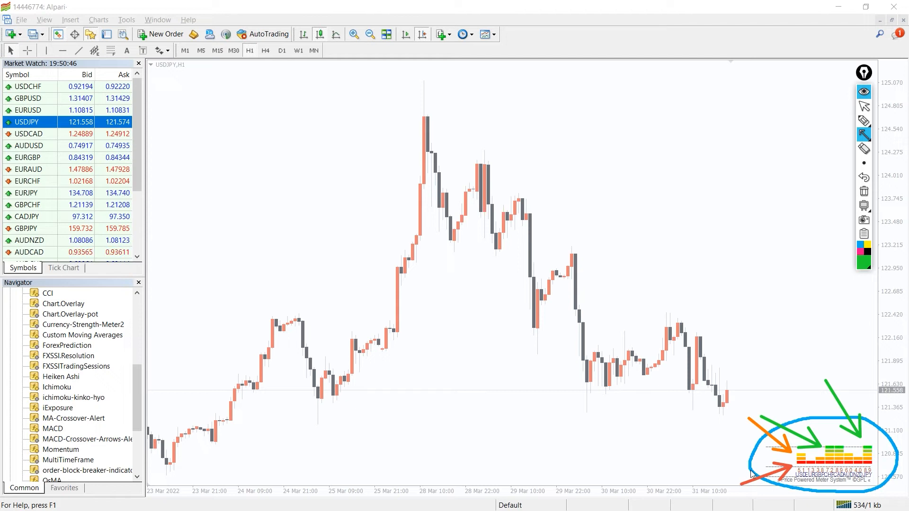
mouse_move(836, 483)
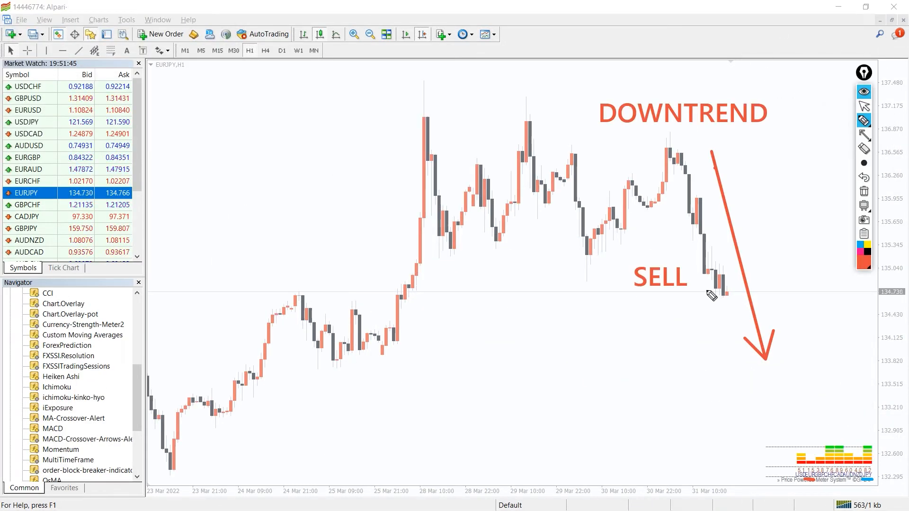
mouse_move(789, 479)
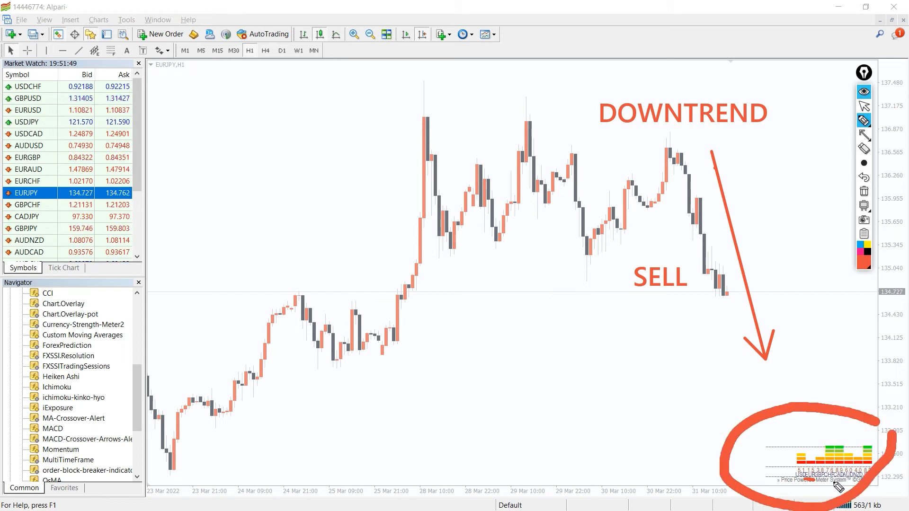
- Pick the overlay pen to mark the EURJPY downtrend arrow, DOWNTREND and SELL labels
left_click(864, 120)
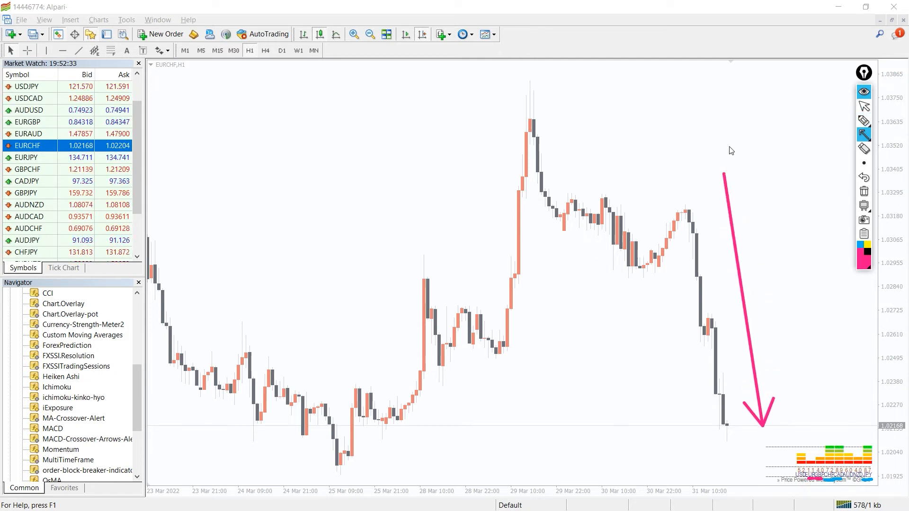
mouse_move(708, 232)
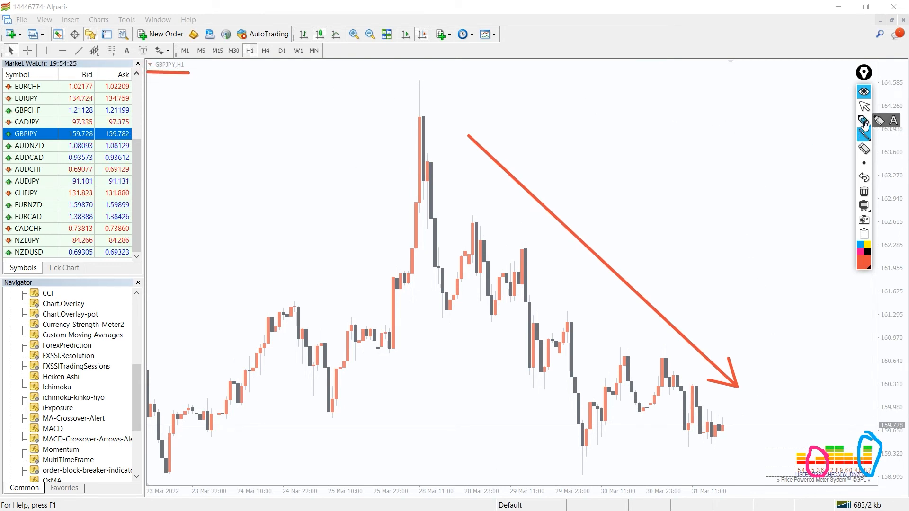
- Choose the text tool to place the large red SELL label on the GBPJPY chart
left_click(863, 120)
type("SELL")
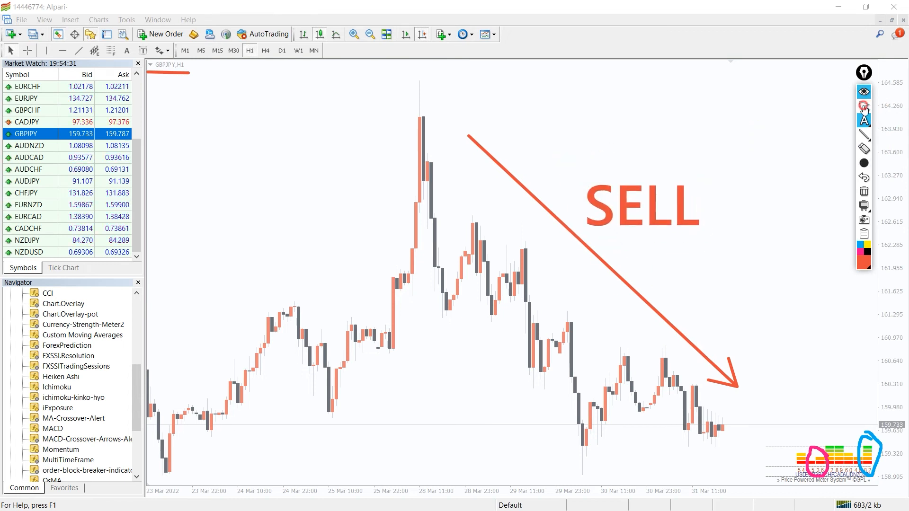
mouse_move(514, 129)
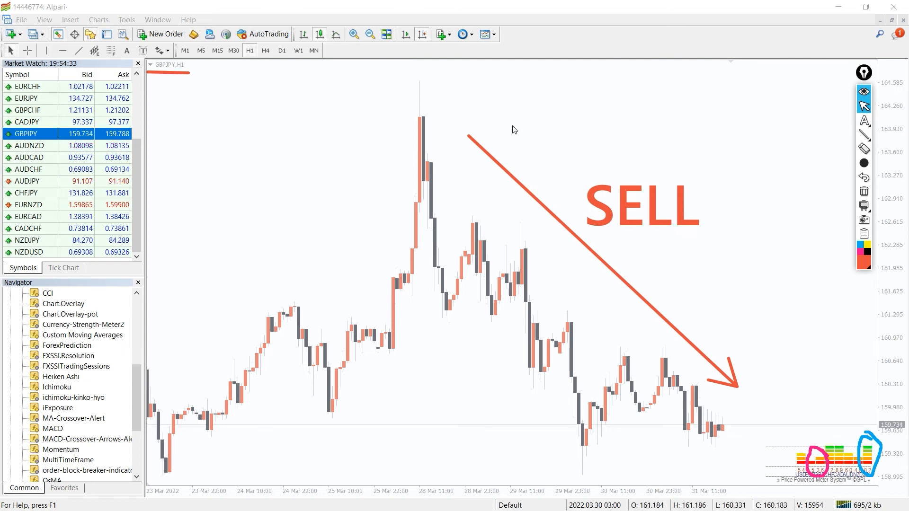